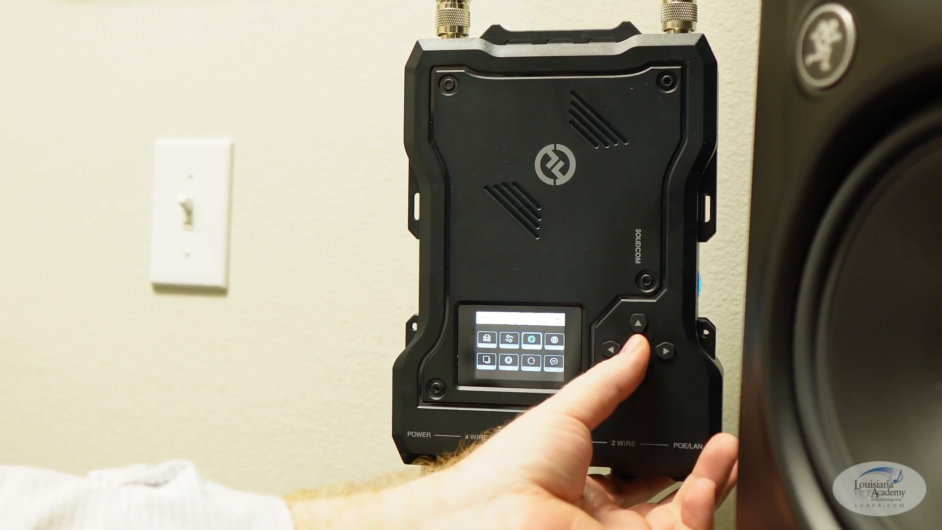
Step: Check the local output patch: COMS on socket 7, PHONES L/R on sockets 5 and 6
left_click(635, 343)
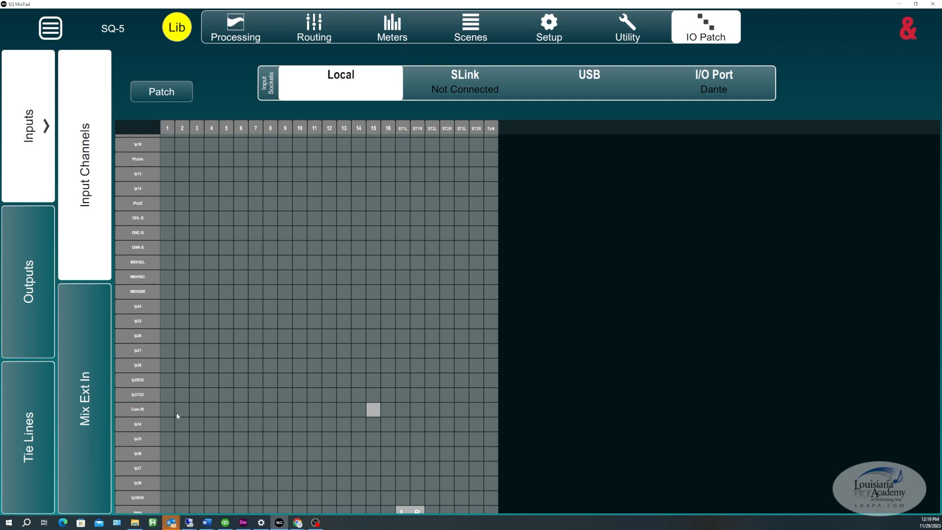
mouse_move(141, 414)
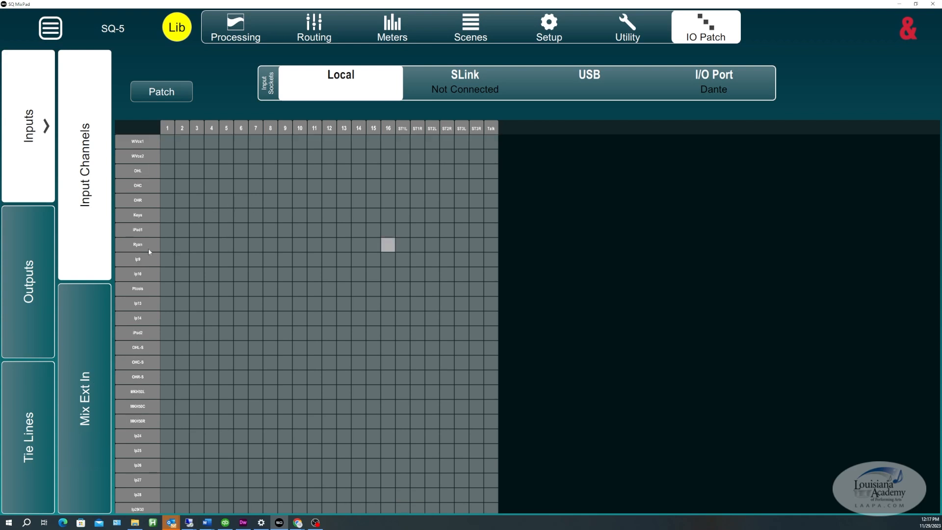
mouse_move(385, 248)
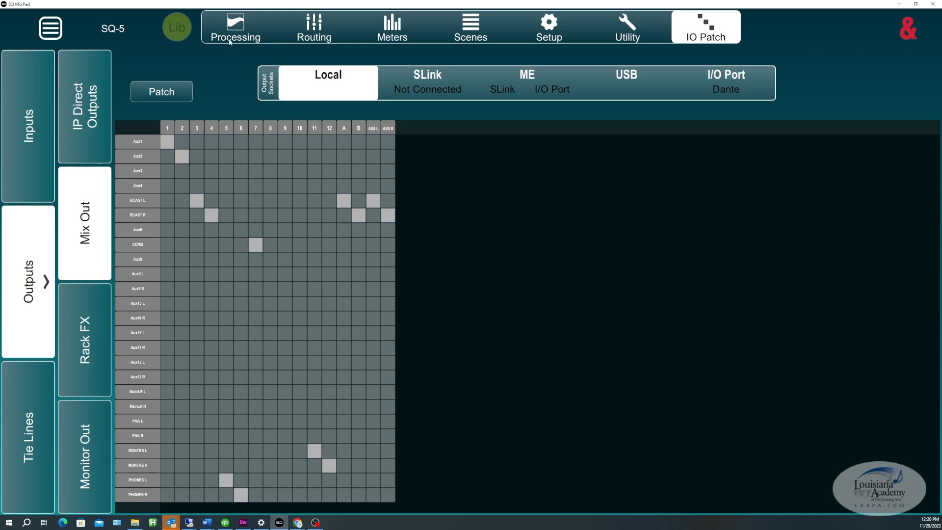
left_click(235, 27)
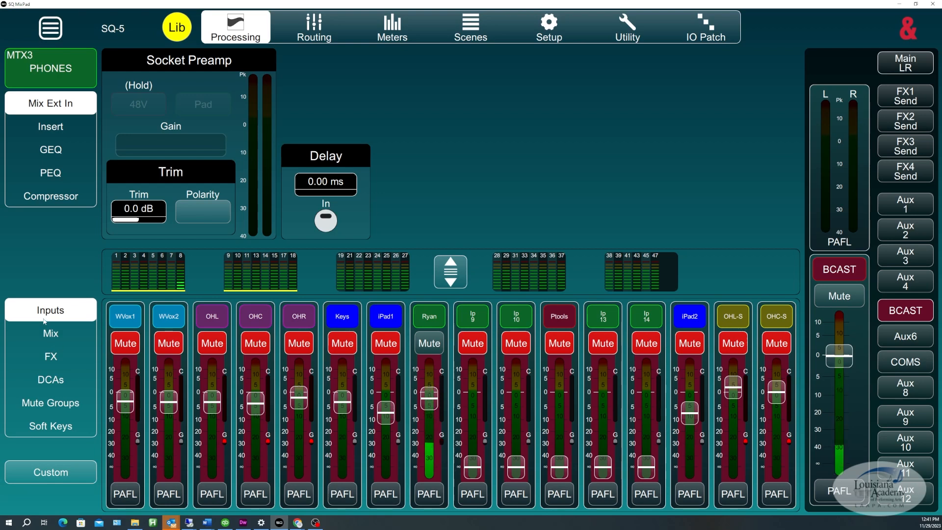
Step: Show the PHONES matrix routing, fed by BCAST and COMS pre-fader at -1 dB
left_click(51, 333)
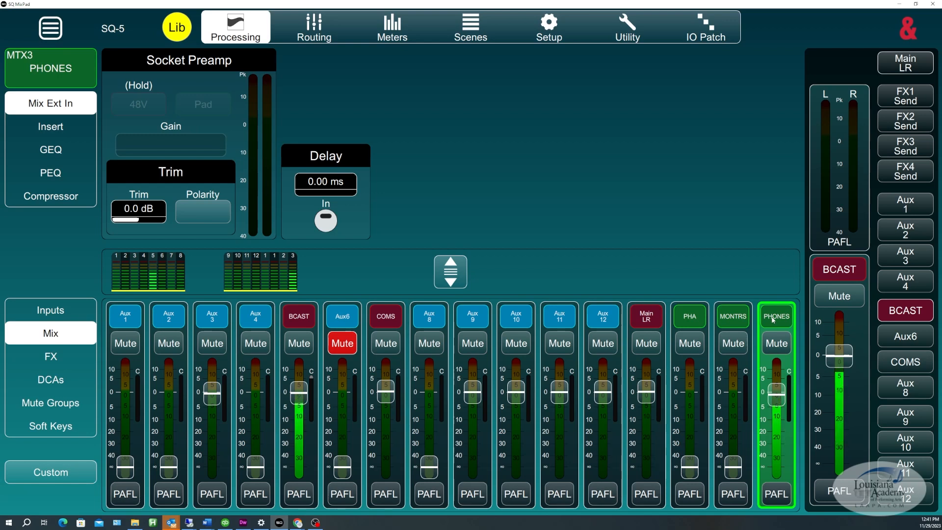
left_click(313, 27)
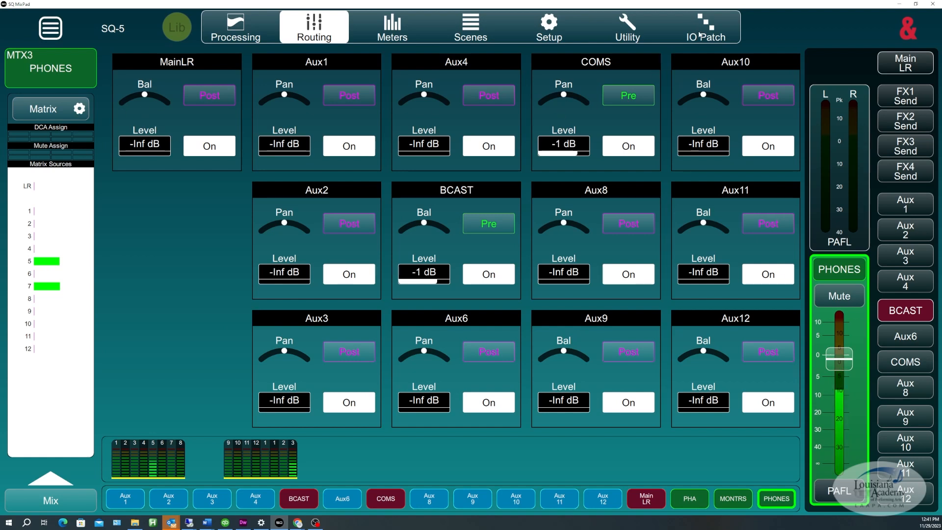
Step: Switch to IO Patch to view the USB output patching
left_click(705, 27)
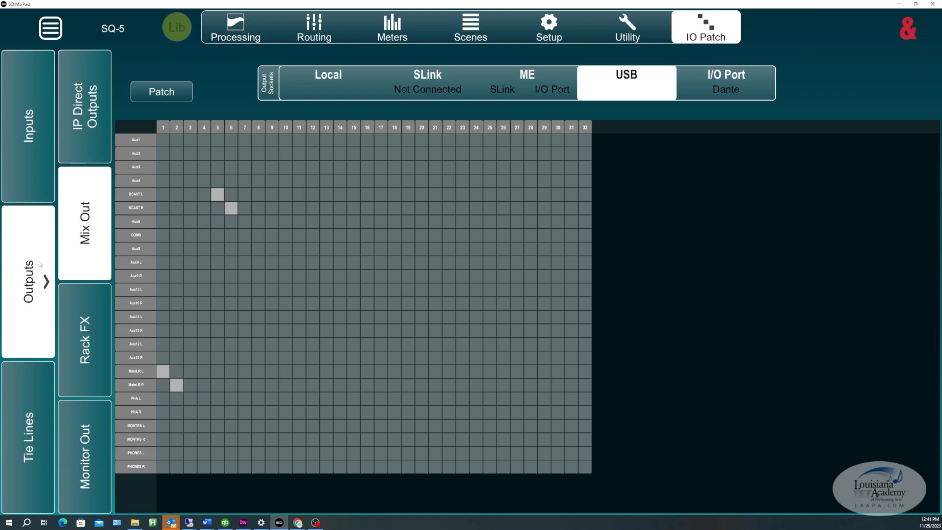
Step: Compare Mix Out patching on Local, I/O Port and USB tabs, confirming BCAST on USB 5–6
left_click(329, 83)
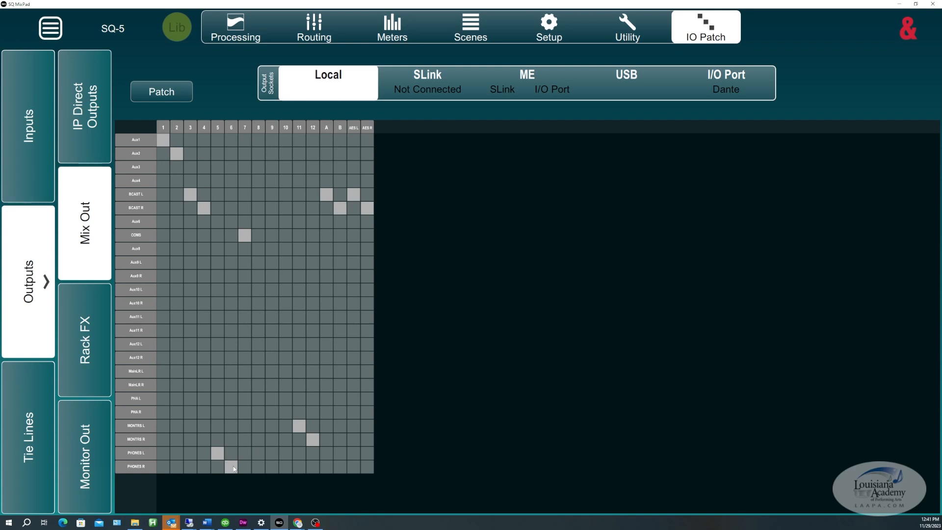
mouse_move(229, 469)
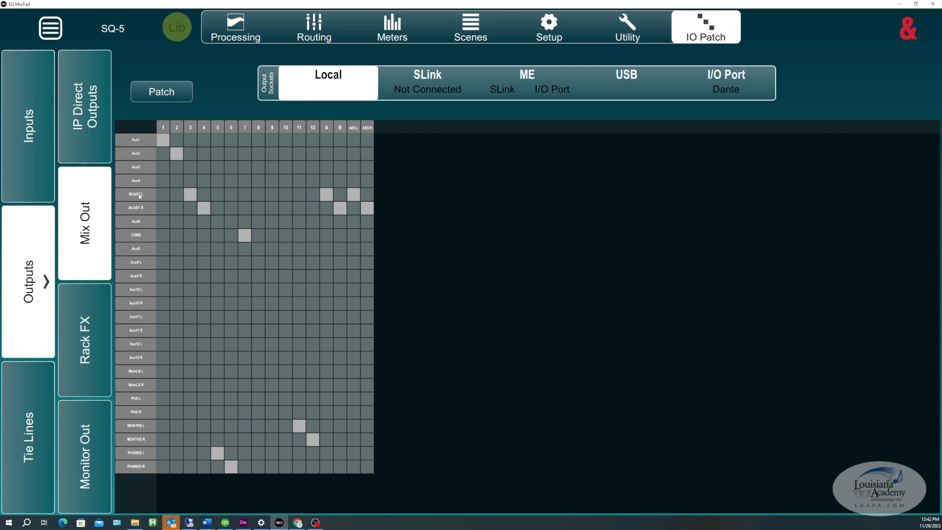
mouse_move(206, 209)
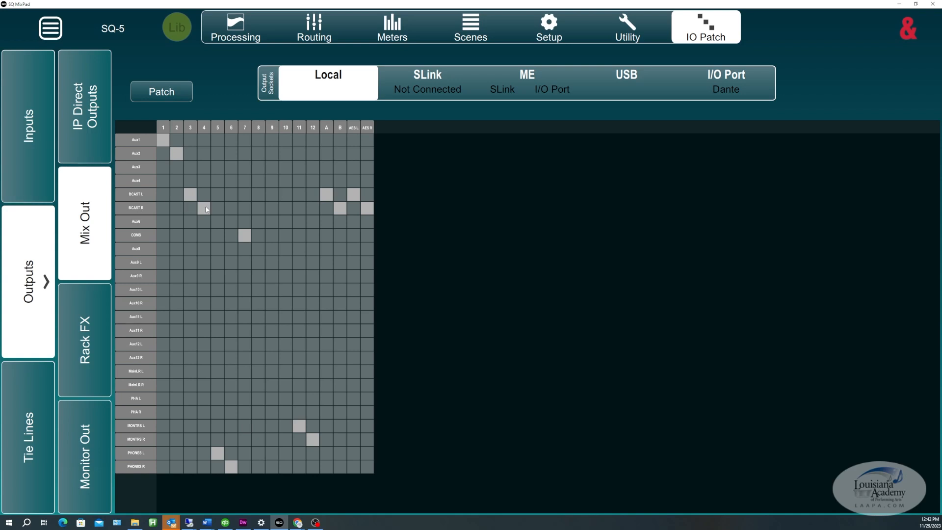
left_click(725, 82)
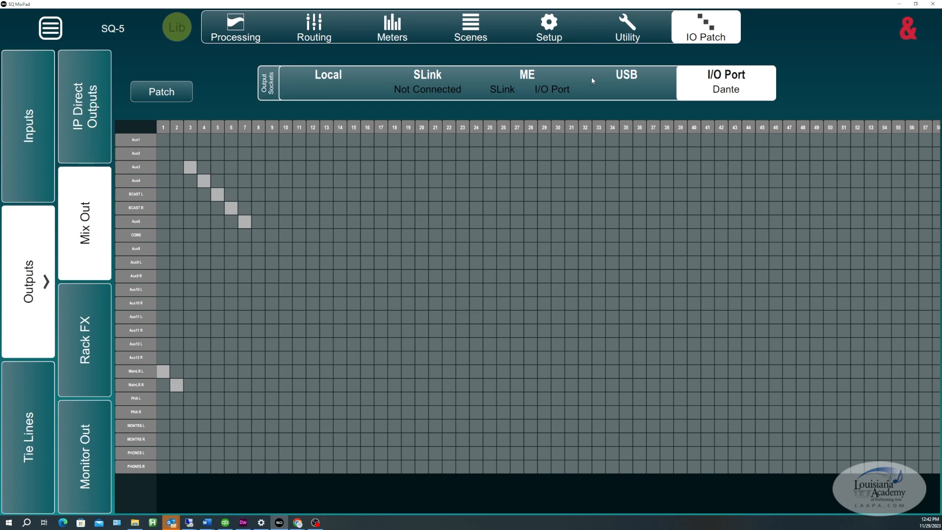
left_click(626, 83)
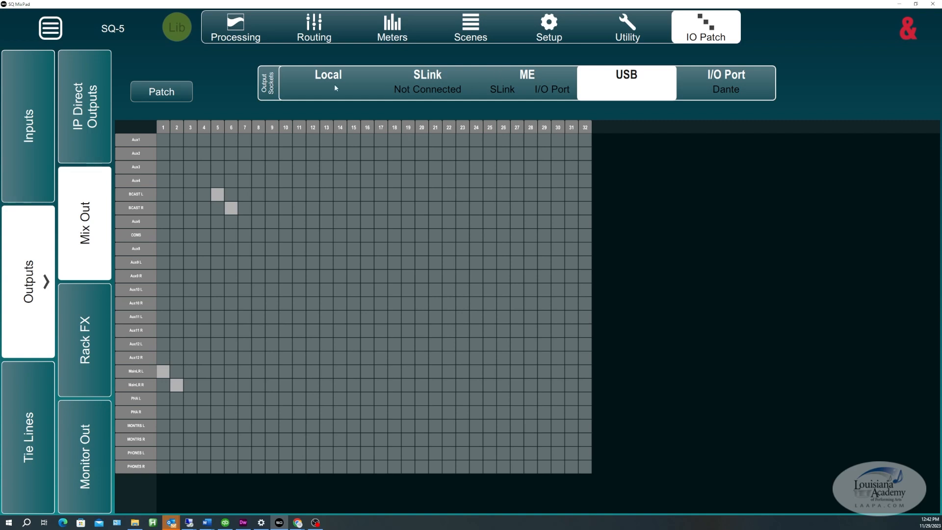
Step: Confirm PHONES L/R on local outputs 5 and 6, then return to MTX3 Phones processing
left_click(328, 83)
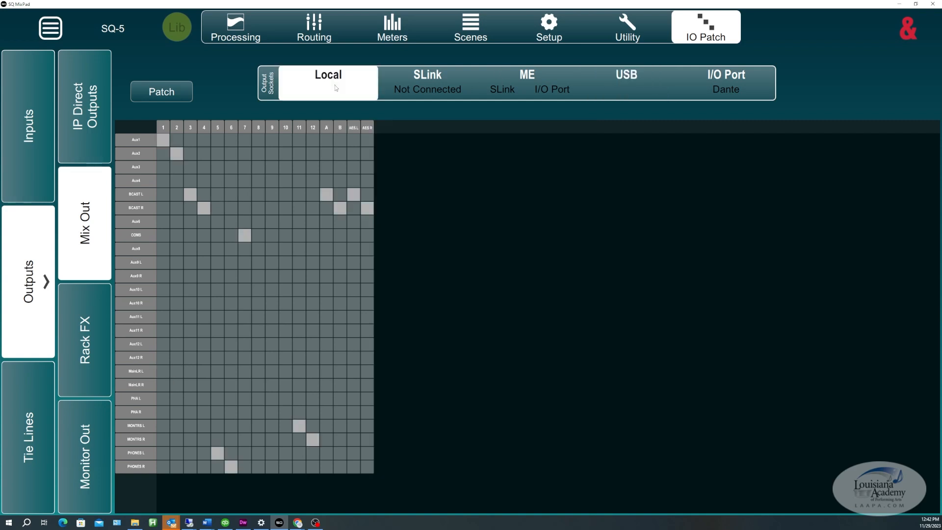
mouse_move(229, 468)
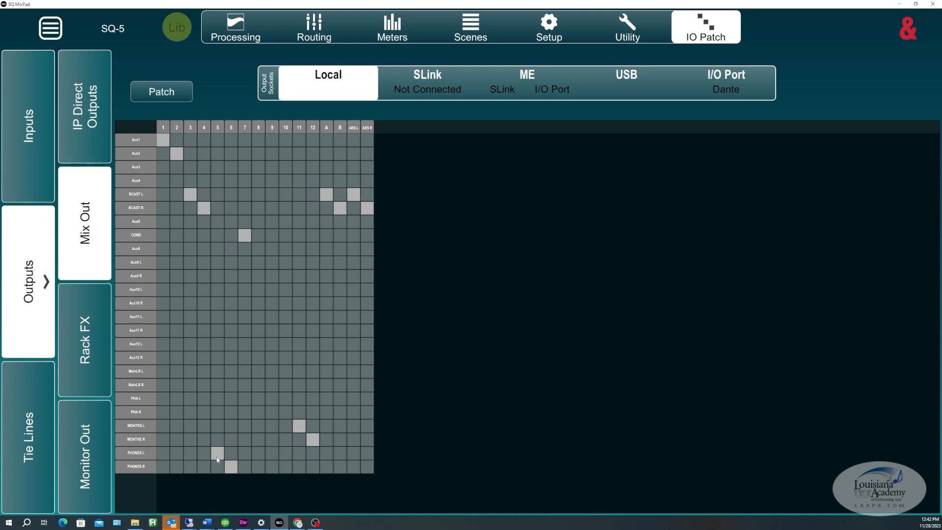
mouse_move(587, 124)
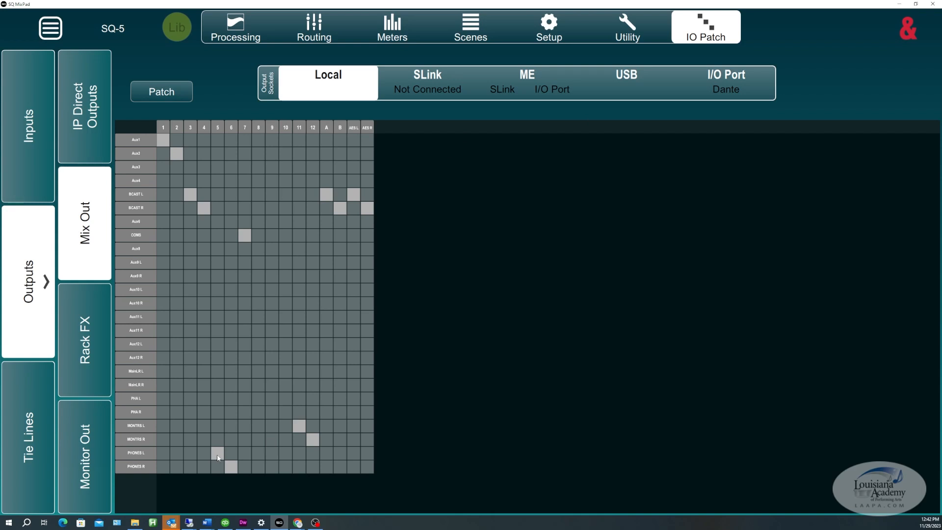
mouse_move(226, 464)
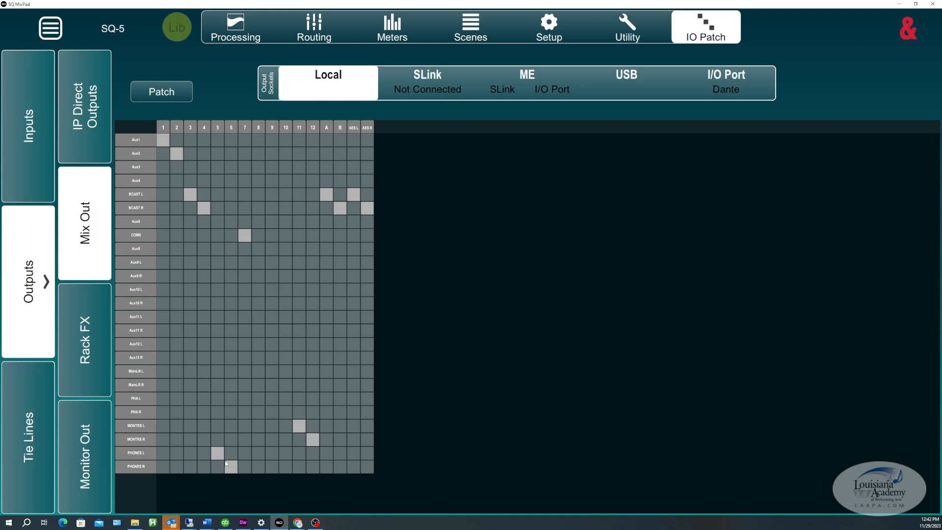
left_click(235, 26)
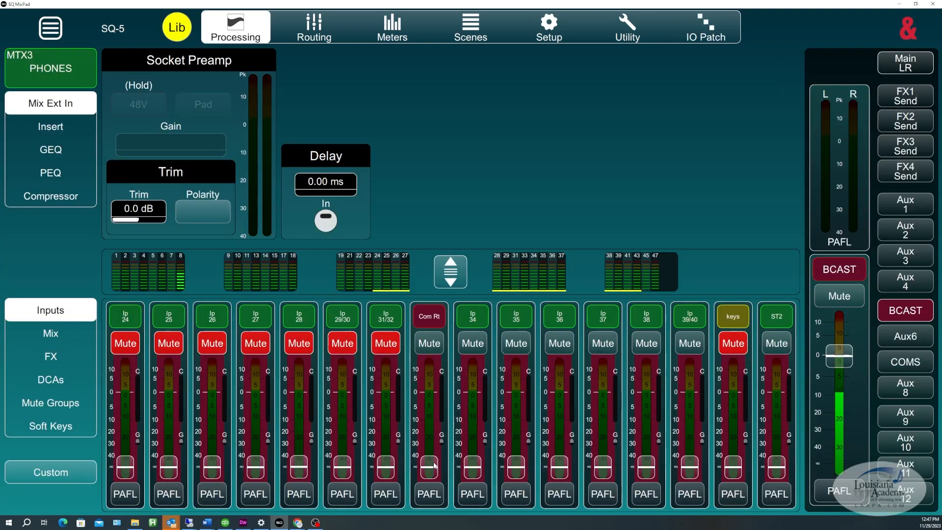